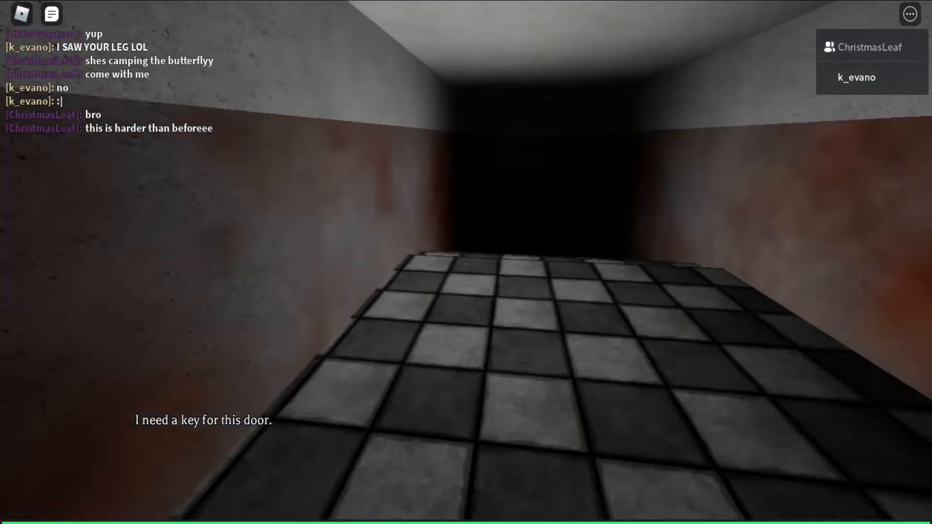
Send 'lol' and 'where is this' in chat, then walk forward toward the teammate
{"action": "type", "text": "lo"}
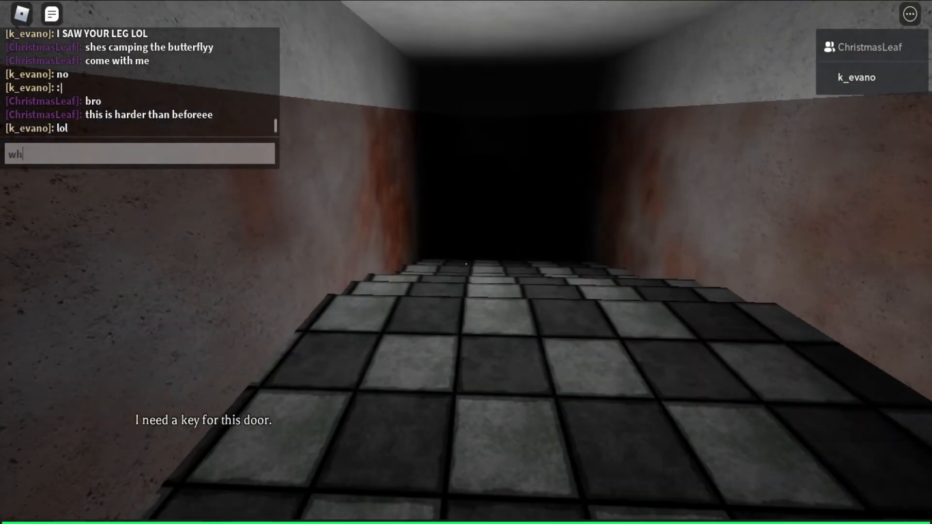
{"action": "type", "text": "ere is this"}
{"action": "key", "text": "Return"}
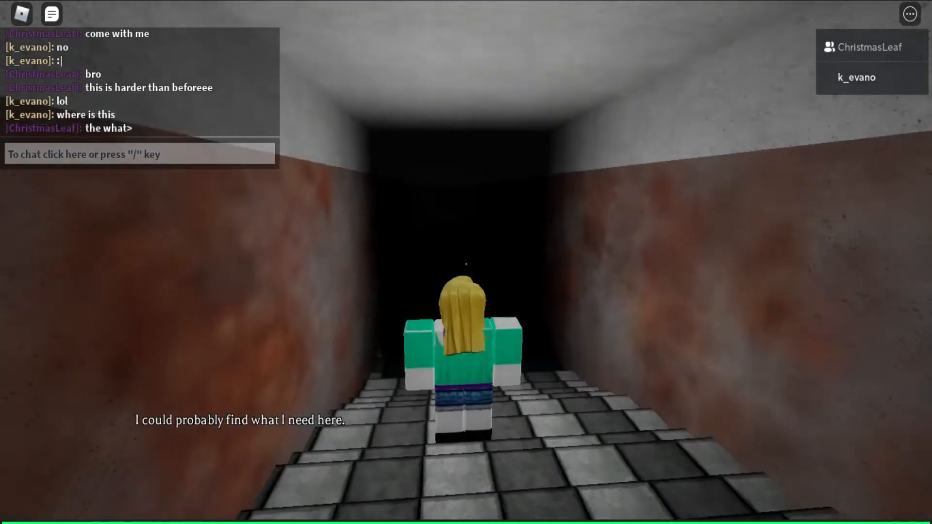
{"action": "key", "text": "w"}
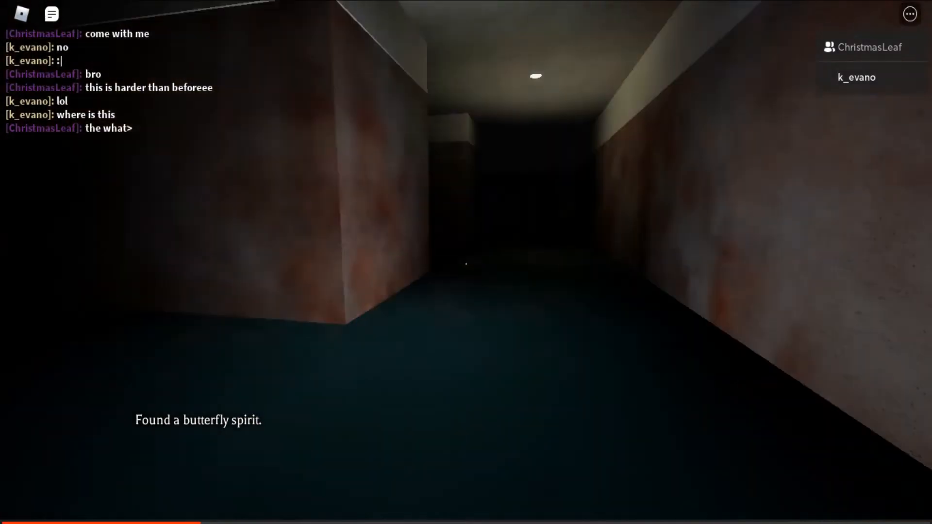
{"action": "mouse_move", "coordinate": [466, 262]}
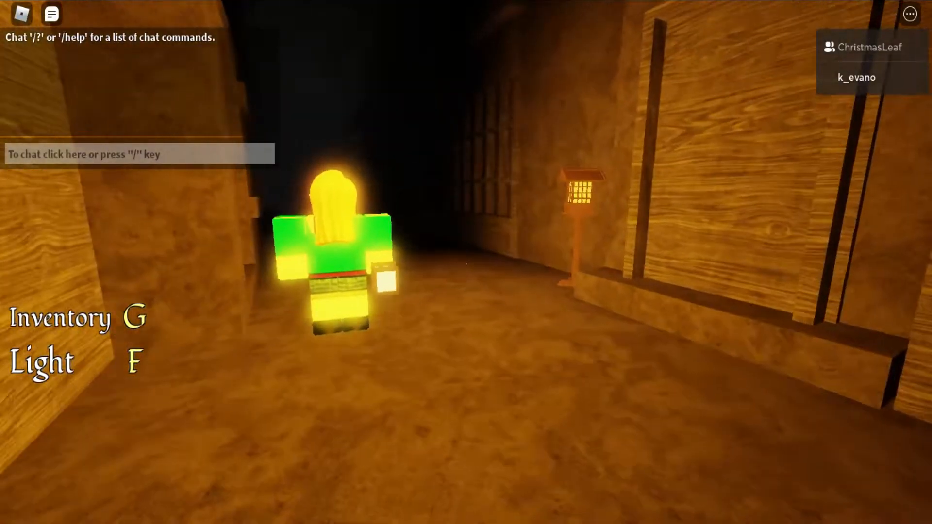
Check the inventory slots and find only the lantern remains after the flashlight died
{"action": "key", "text": "g"}
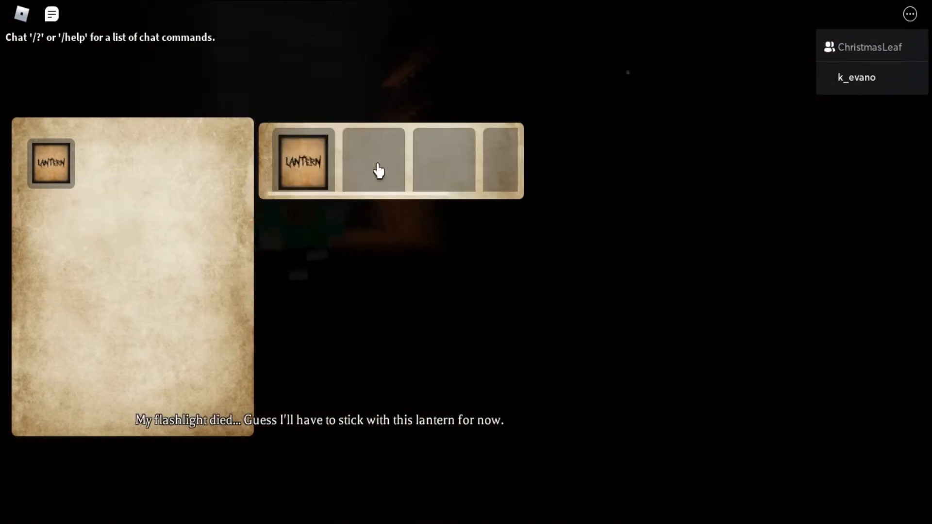
{"action": "left_click", "coordinate": [373, 161]}
{"action": "type", "text": "stop"}
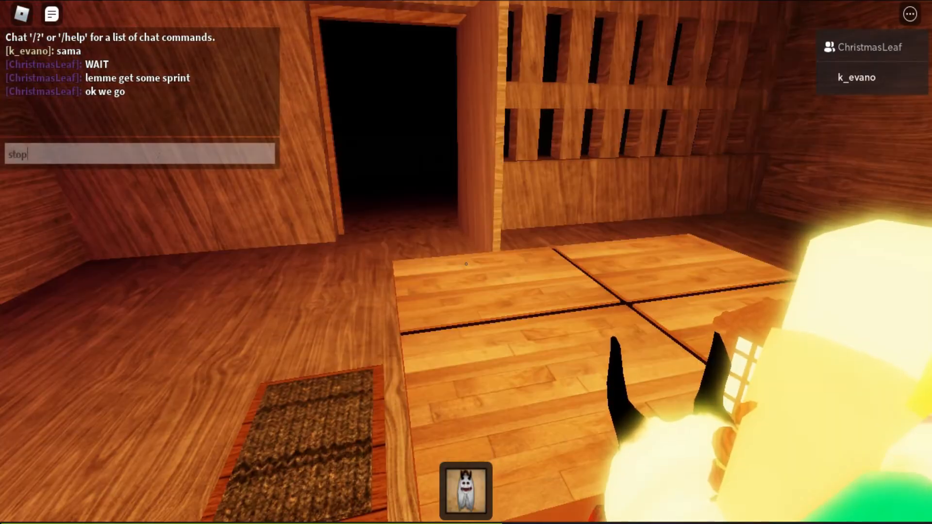
Send chat messages telling the teammate to stop for a broken lantern, then 'ok its fix'
{"action": "key", "text": "Return"}
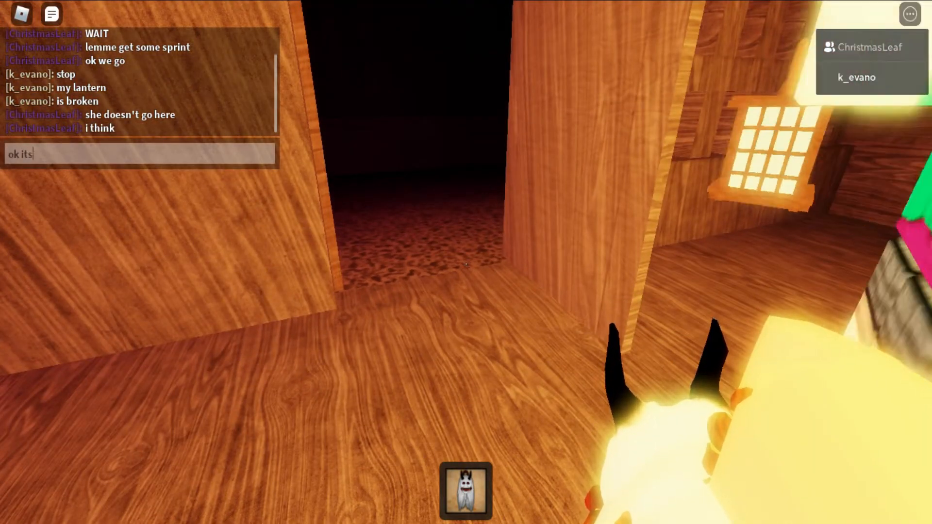
{"action": "type", "text": " fix"}
{"action": "key", "text": "Return"}
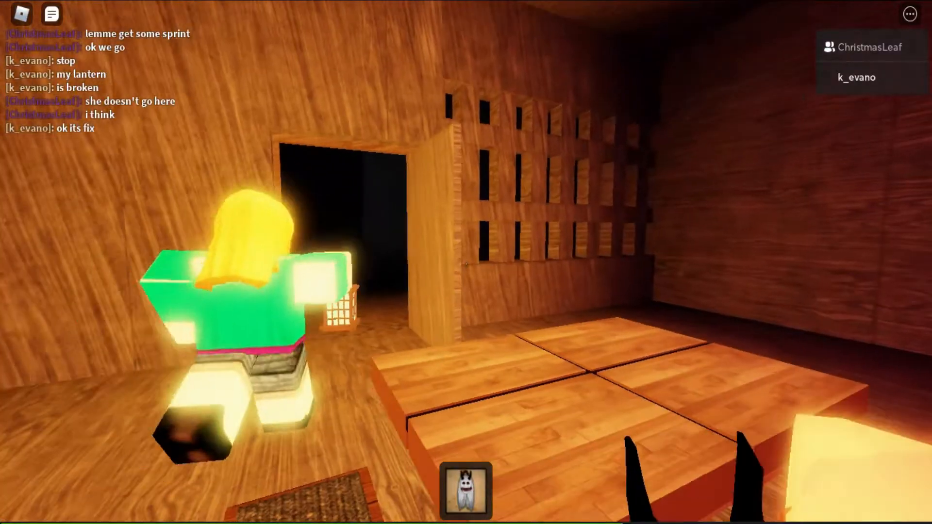
Send chat messages 'im lagging as he;;', 'heck' and 'im recording' to the teammate
{"action": "type", "text": "im lagging as"}
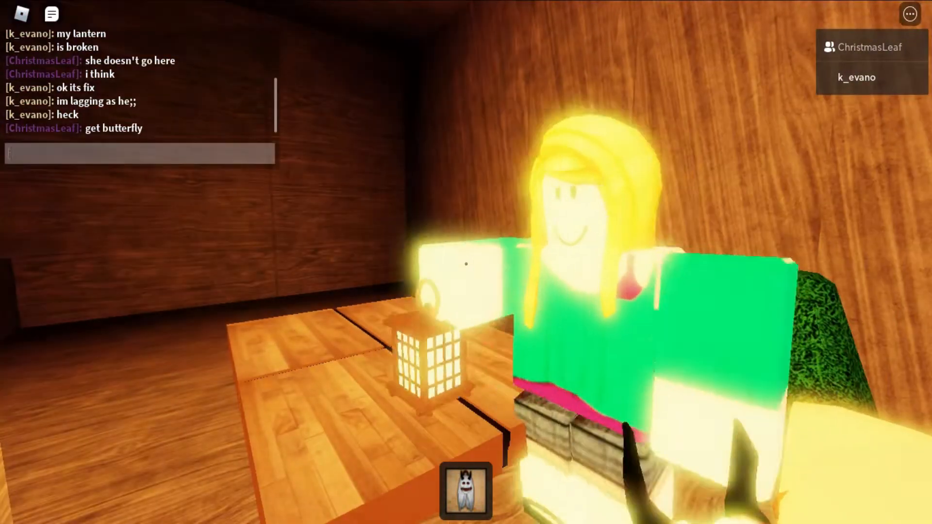
{"action": "type", "text": "im recordi"}
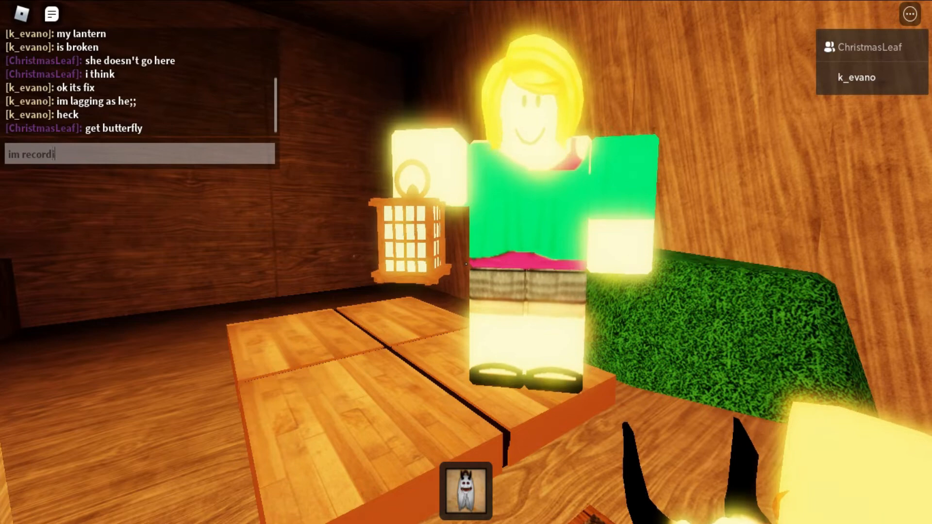
{"action": "key", "text": "Return"}
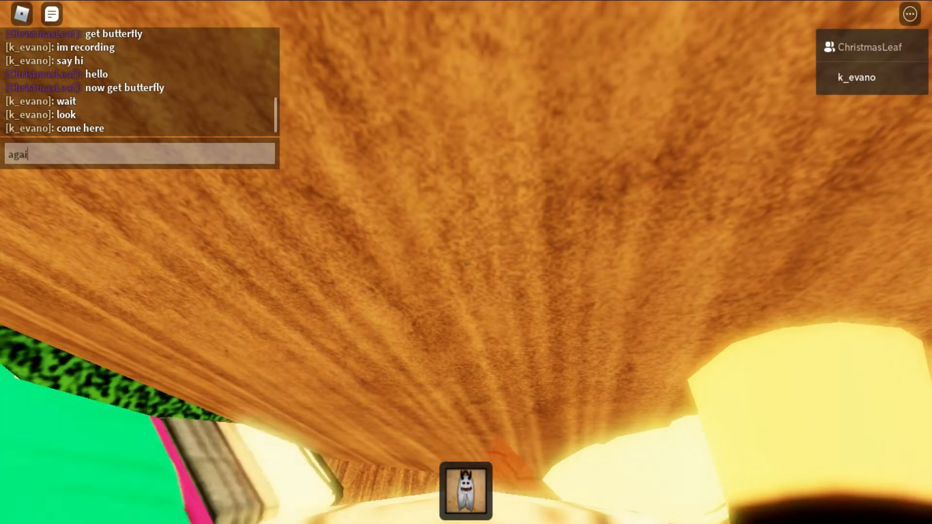
Tell the teammate in chat that spirit can be got from this wall
{"action": "key", "text": "Return"}
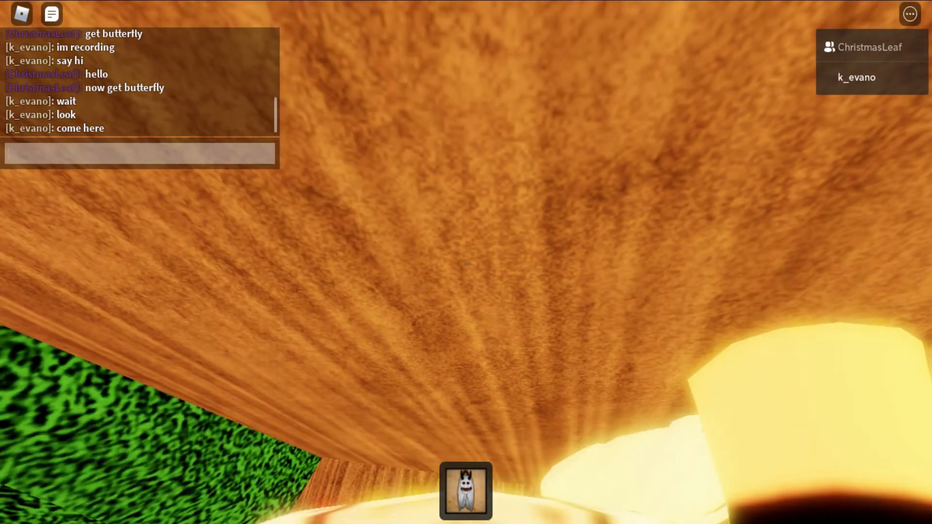
{"action": "type", "text": "we can get spi"}
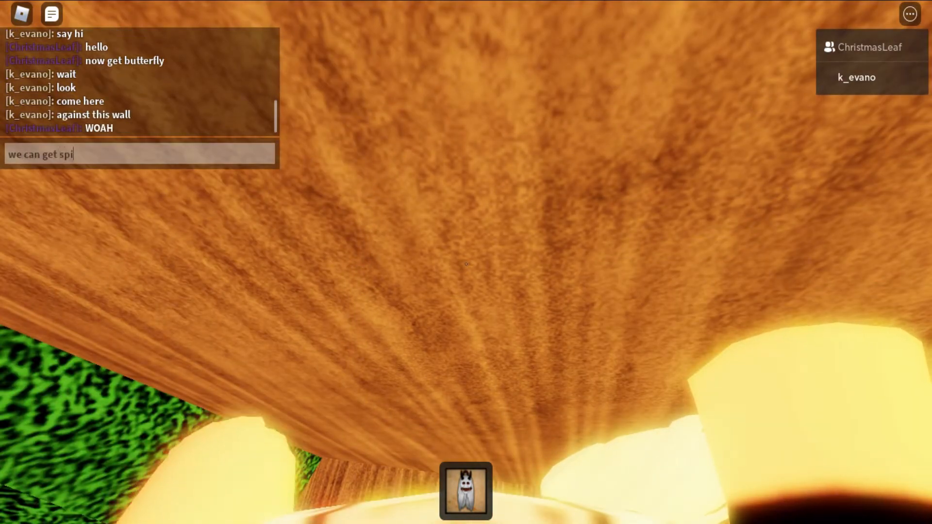
{"action": "type", "text": "rit from th"}
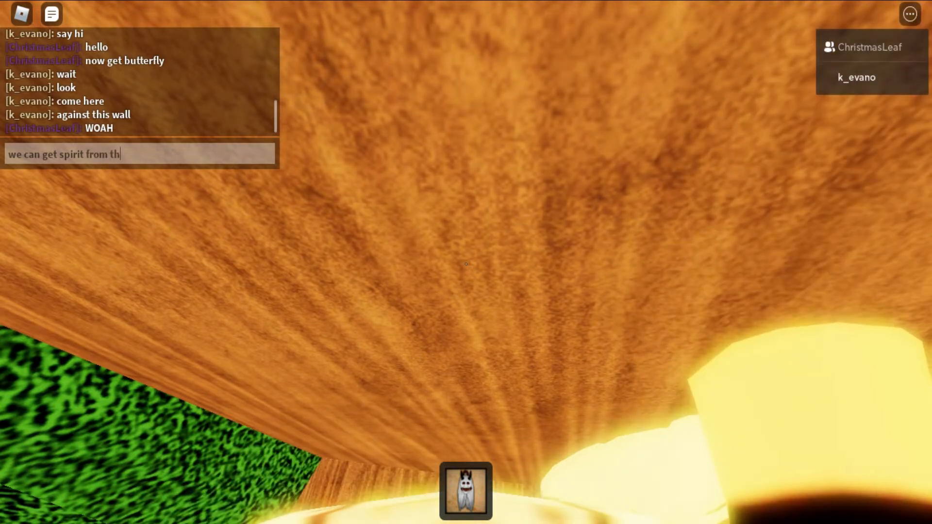
{"action": "key", "text": "Return"}
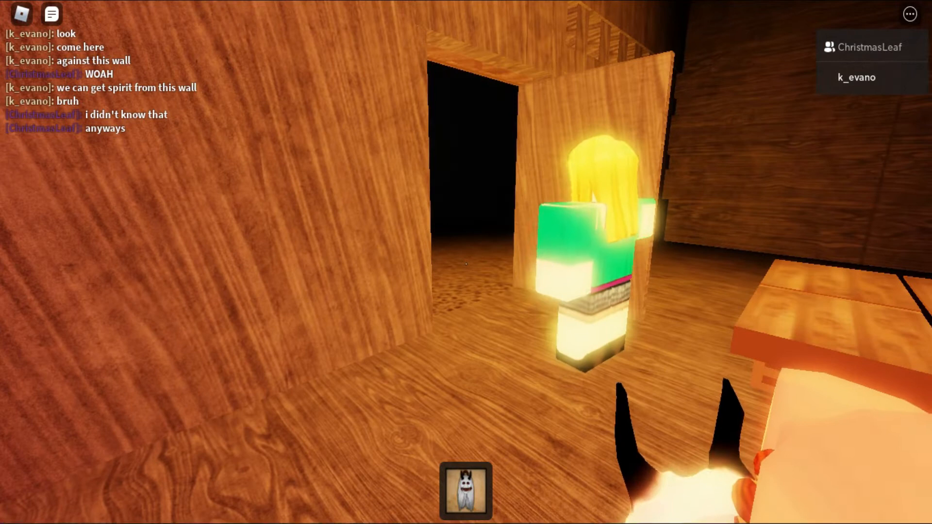
{"action": "mouse_move", "coordinate": [466, 262]}
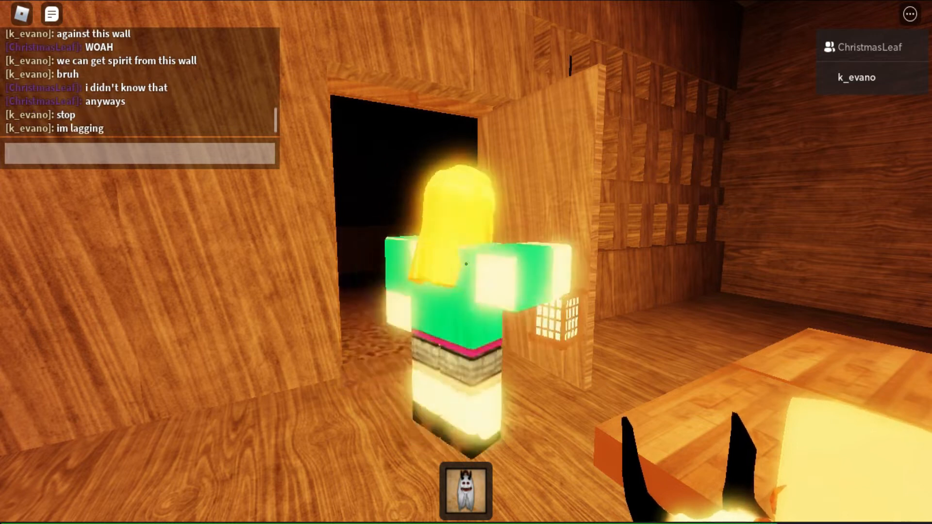
Send chat messages complaining that 'my lantern' 'it wont shine'
{"action": "type", "text": "my lantern"}
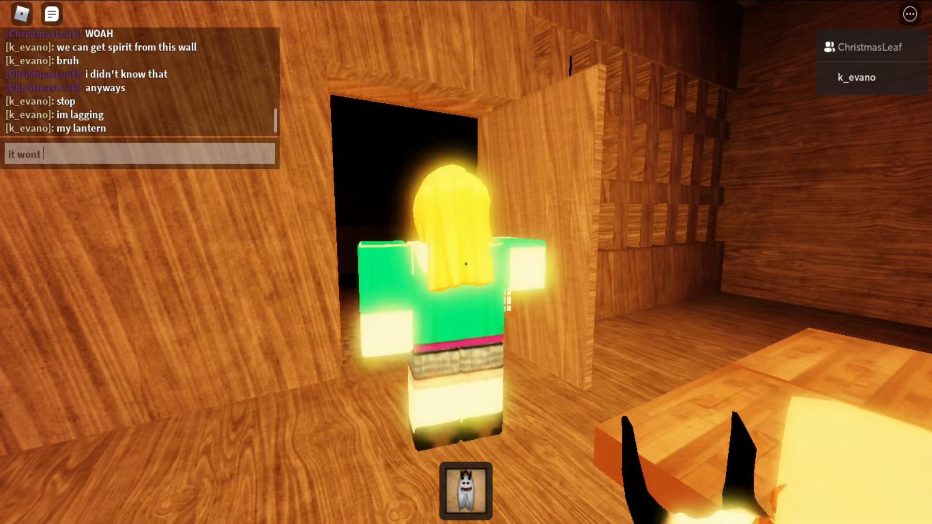
{"action": "type", "text": " shine"}
{"action": "key", "text": "Return"}
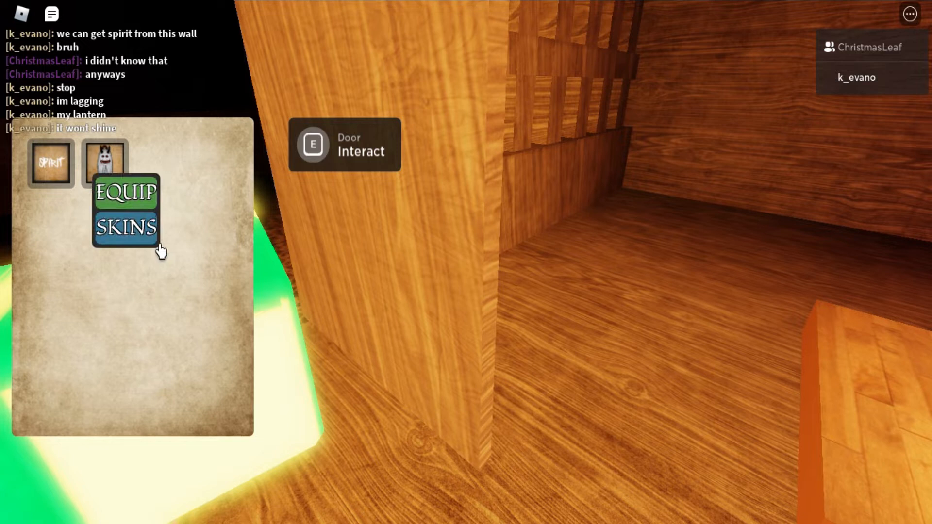
Equip the Spirit item from the inventory in place of the held item
{"action": "left_click", "coordinate": [124, 192]}
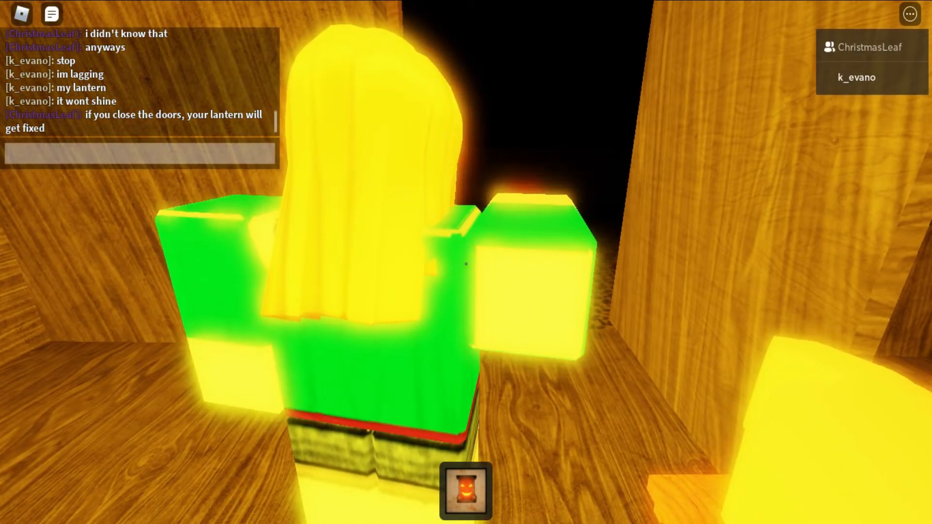
Ask the teammate 'when' to go in chat
{"action": "type", "text": "when"}
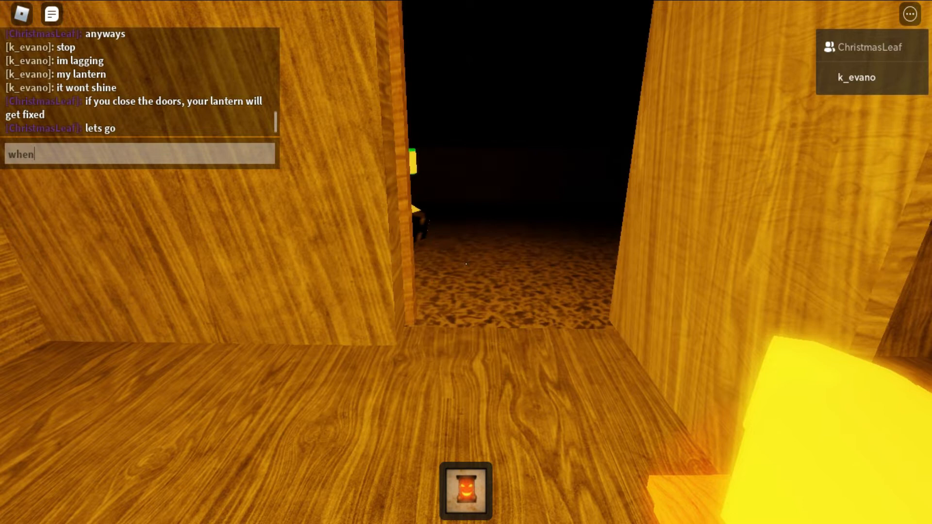
{"action": "key", "text": "Return"}
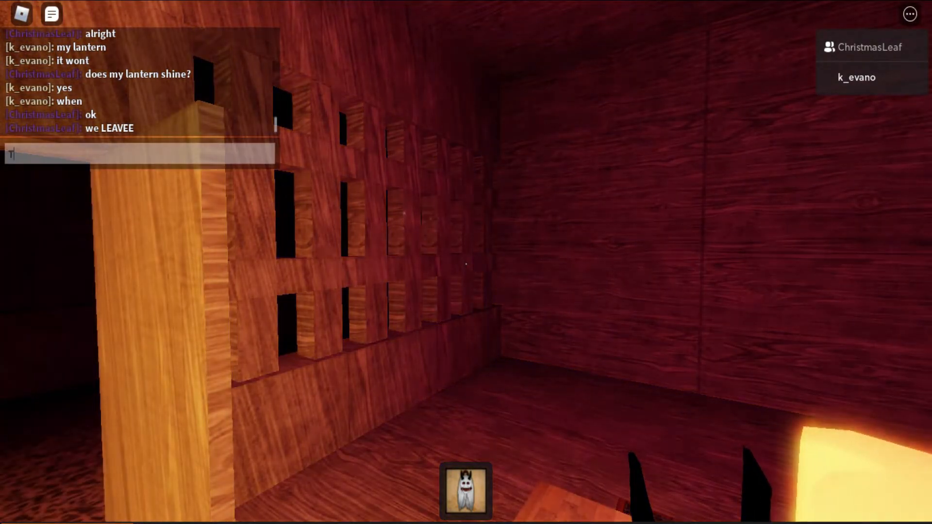
Complain 'ITS LAGGY' in chat while following the teammate into the hallway
{"action": "type", "text": "ITS L"}
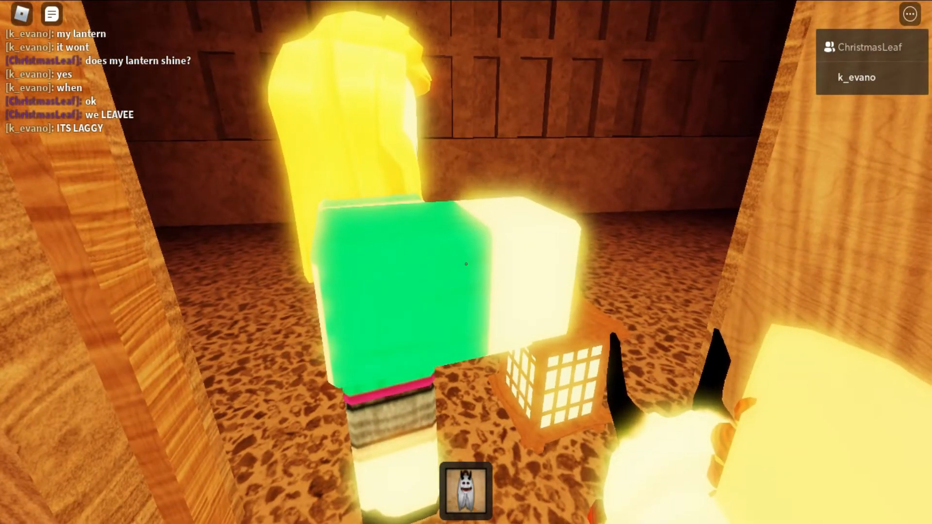
{"action": "mouse_move", "coordinate": [466, 262]}
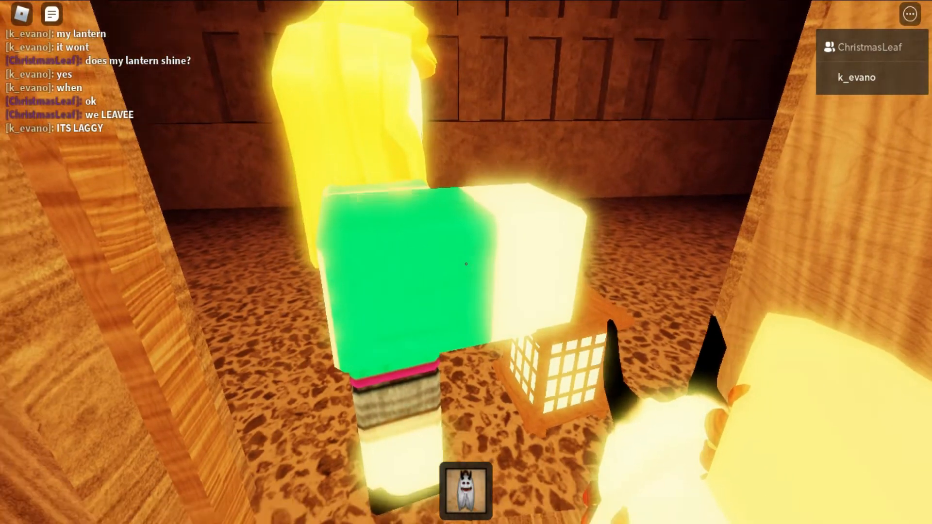
{"action": "mouse_move", "coordinate": [466, 262]}
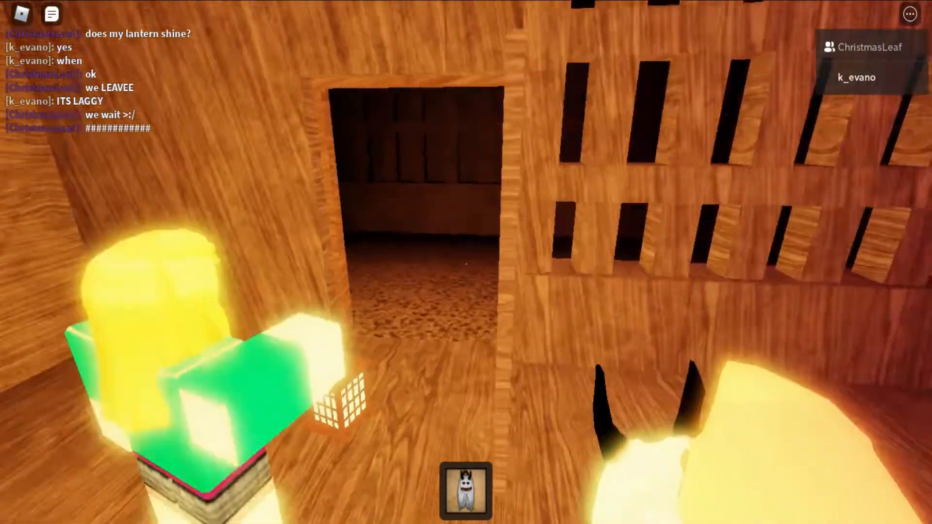
{"action": "mouse_move", "coordinate": [466, 262]}
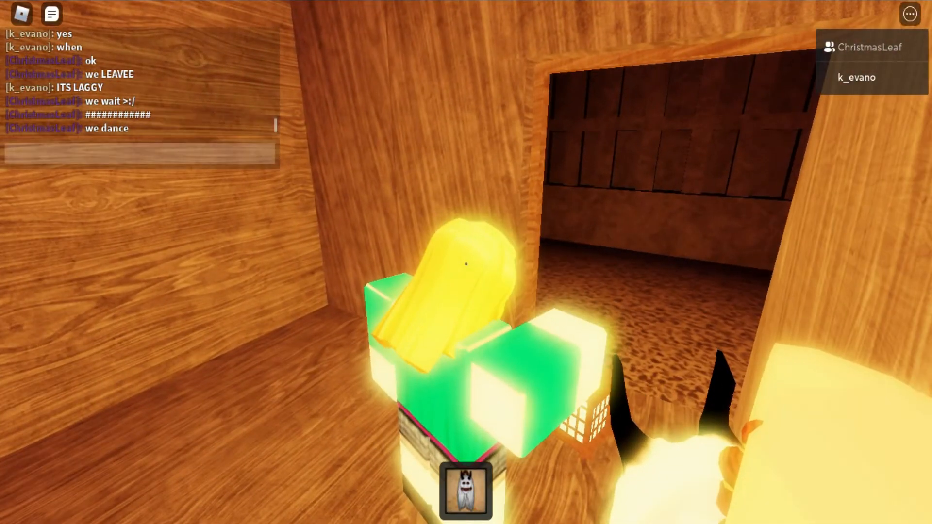
Send 'look' in chat to the teammate while waiting near the doorway
{"action": "type", "text": "lo"}
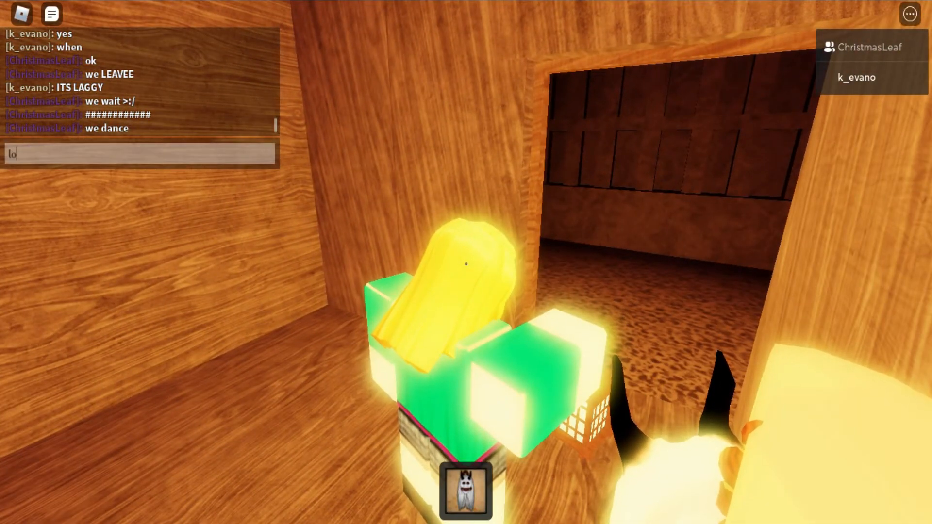
{"action": "key", "text": "Return"}
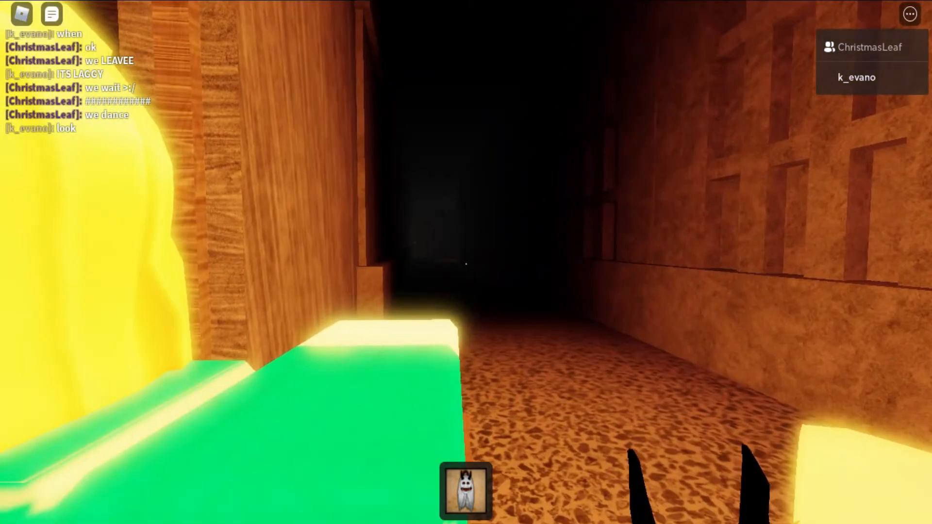
{"action": "mouse_move", "coordinate": [466, 262]}
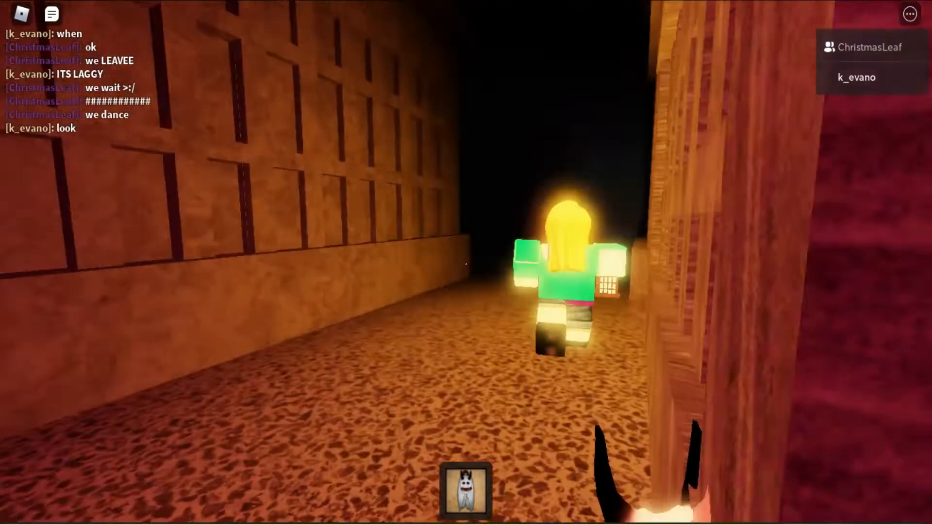